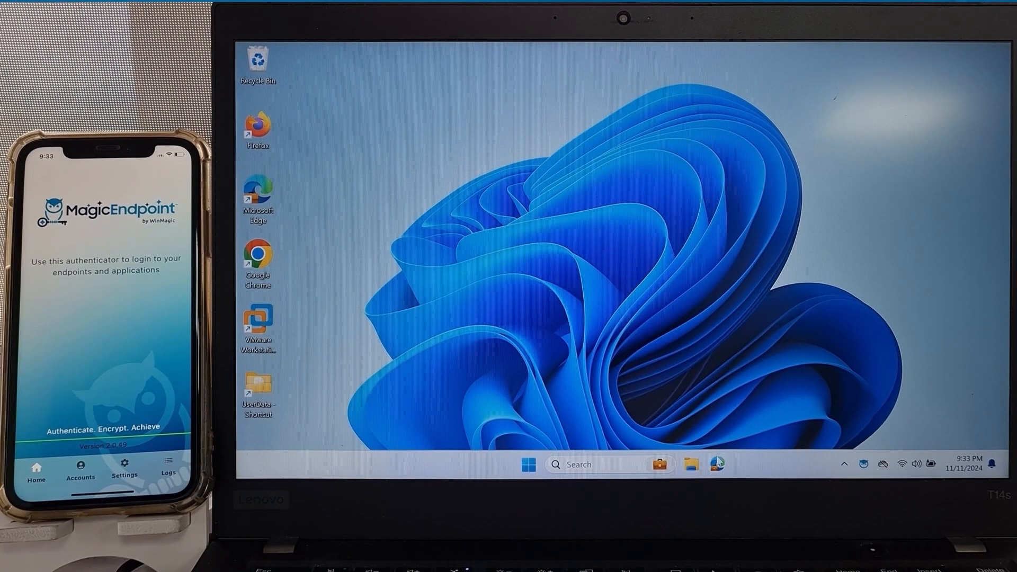
Launch Edge and begin a Microsoft 365 sign-in with the remembered account at office.com.
left_click(716, 465)
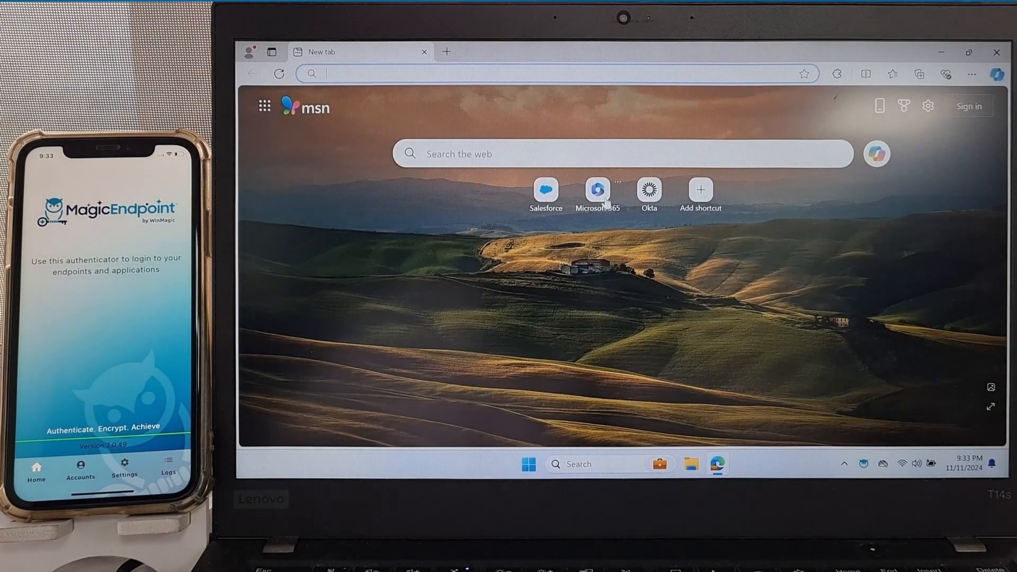
left_click(596, 193)
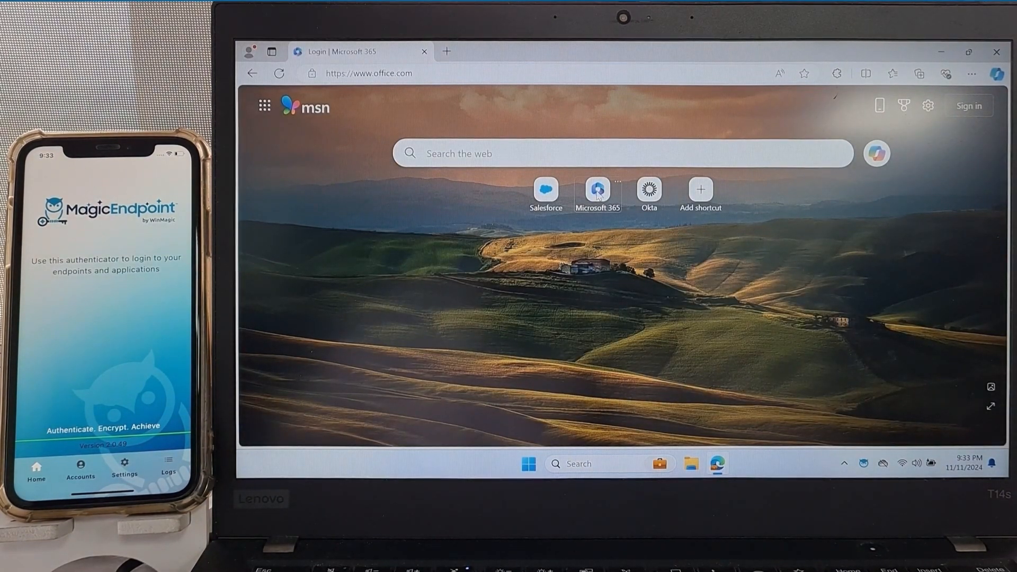
left_click(597, 191)
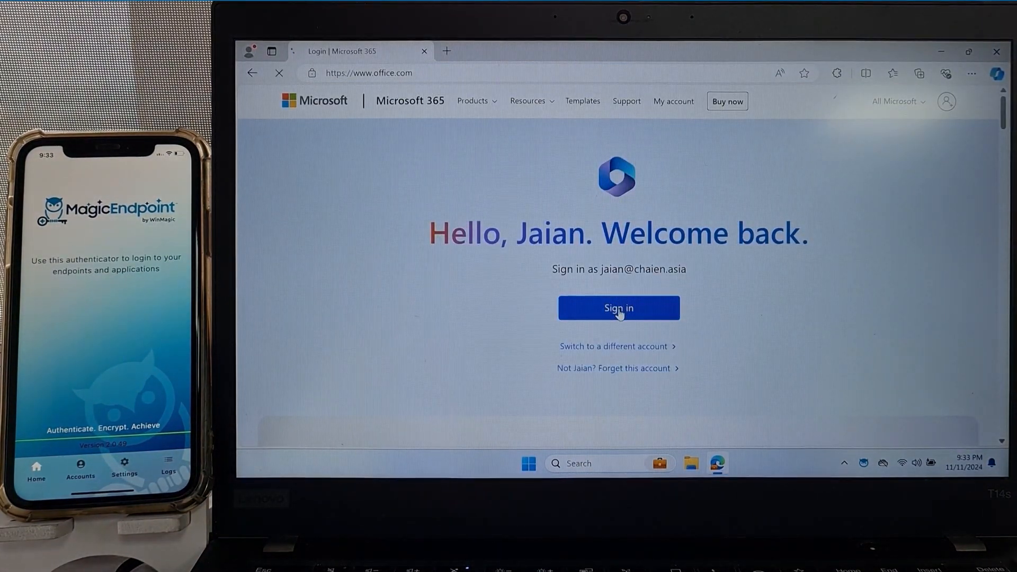
left_click(618, 307)
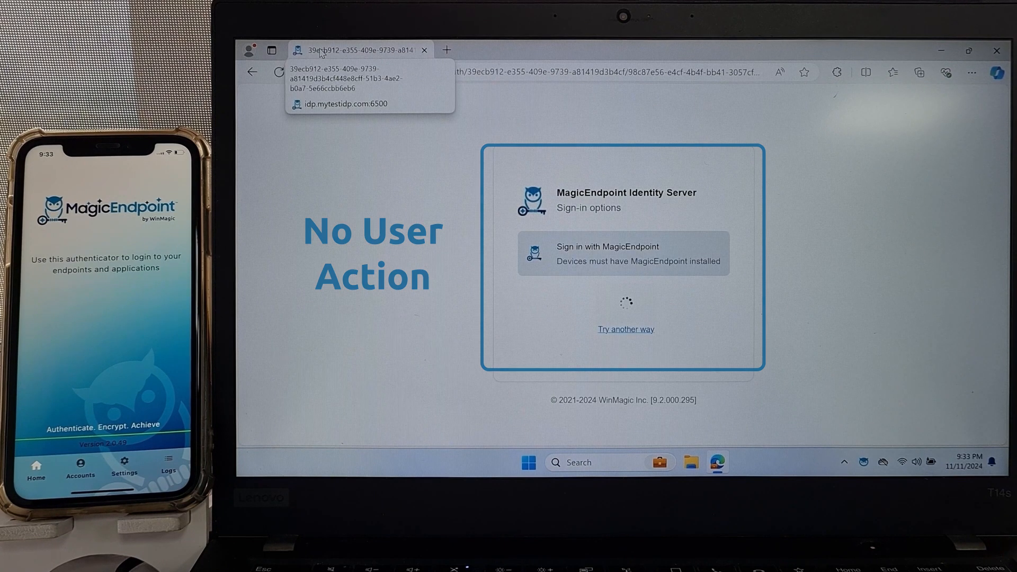
type("office.com")
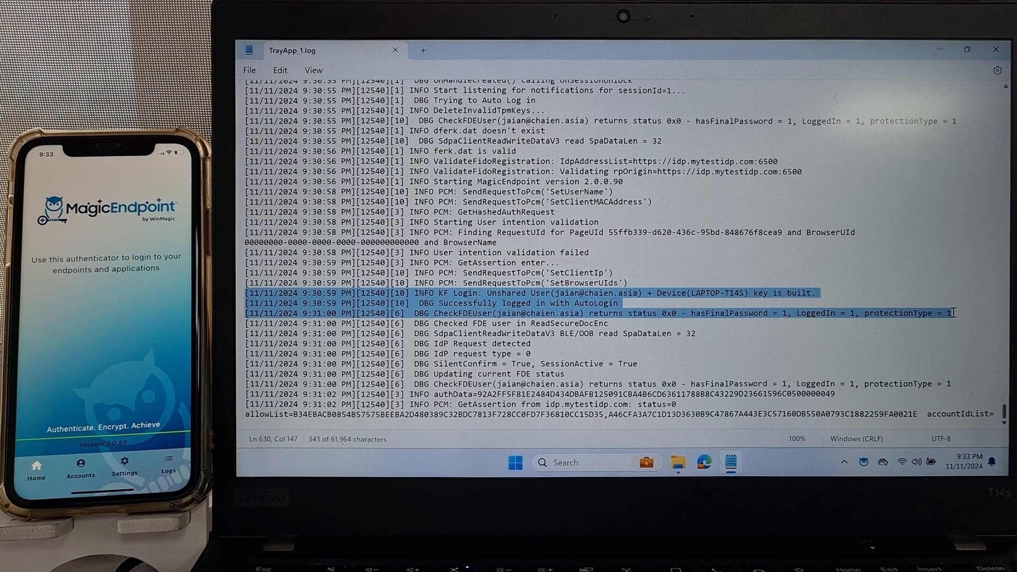
Review the TrayApp_1.log AutoLogin entries in Notepad.
left_click(998, 50)
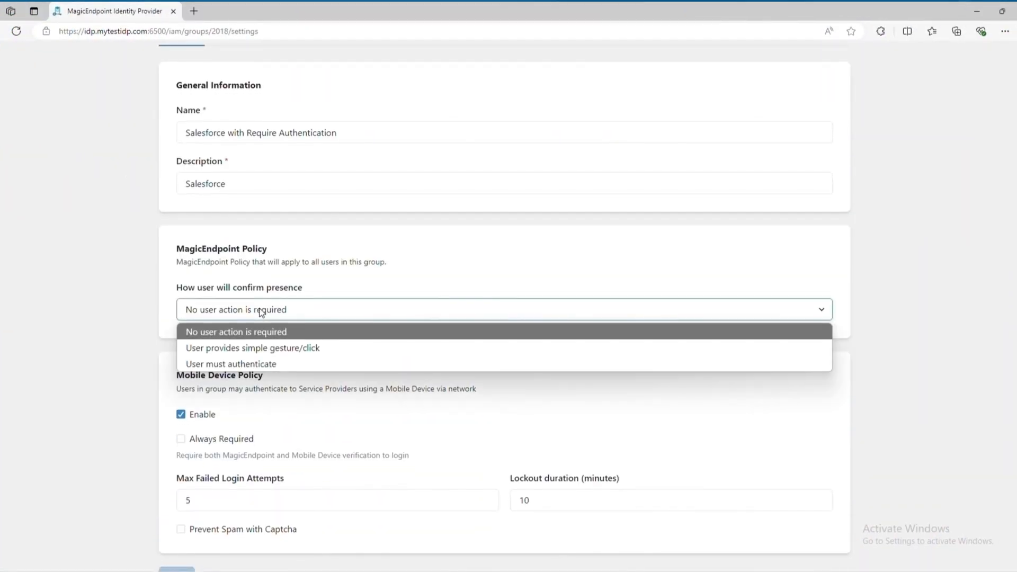
Set presence confirmation to 'User must authenticate' for the Salesforce group and save.
left_click(230, 364)
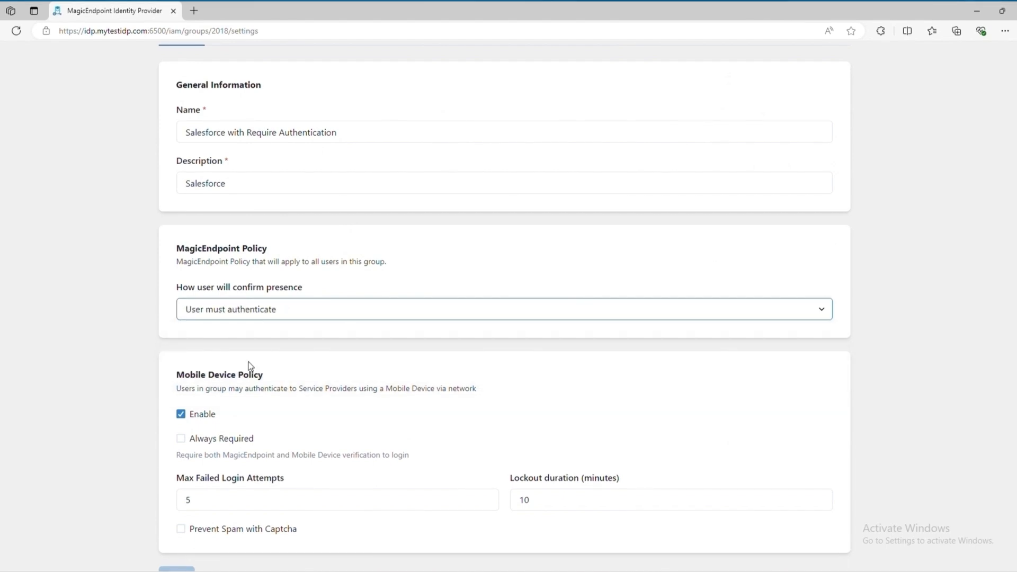
scroll("down", 3)
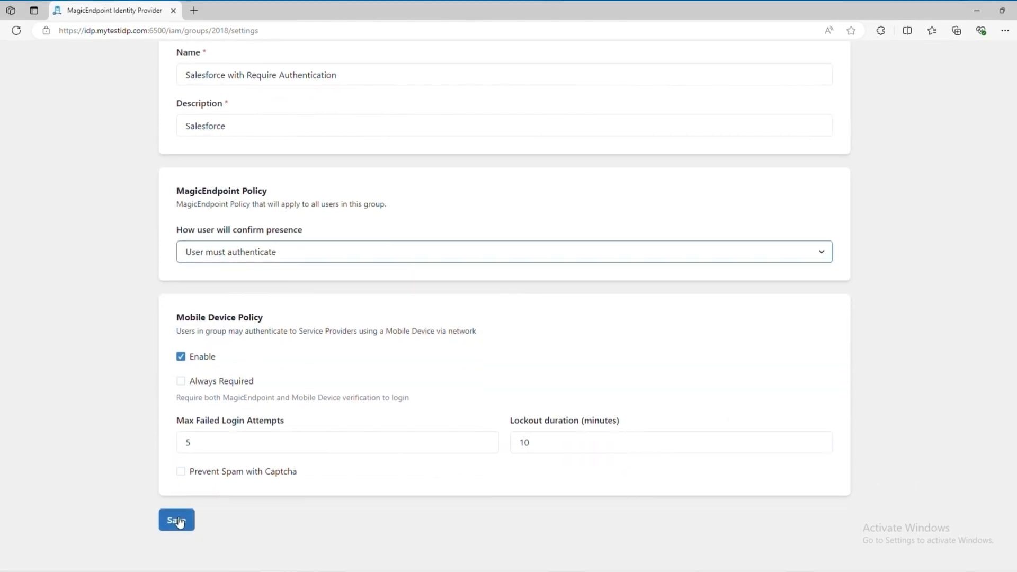
left_click(177, 519)
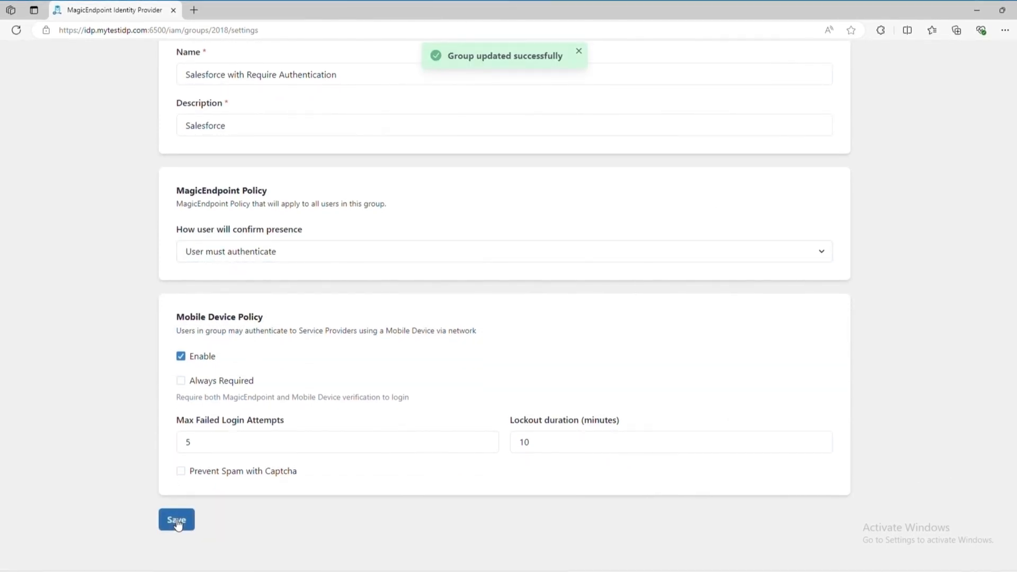
left_click(176, 520)
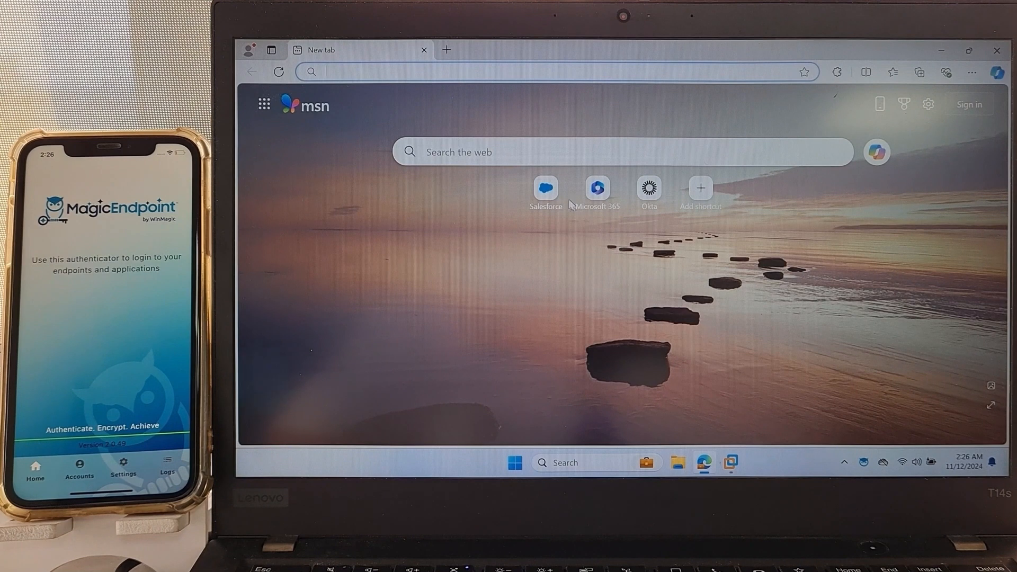
Launch Salesforce from the new tab and complete the presence-confirmed sign-on.
left_click(545, 189)
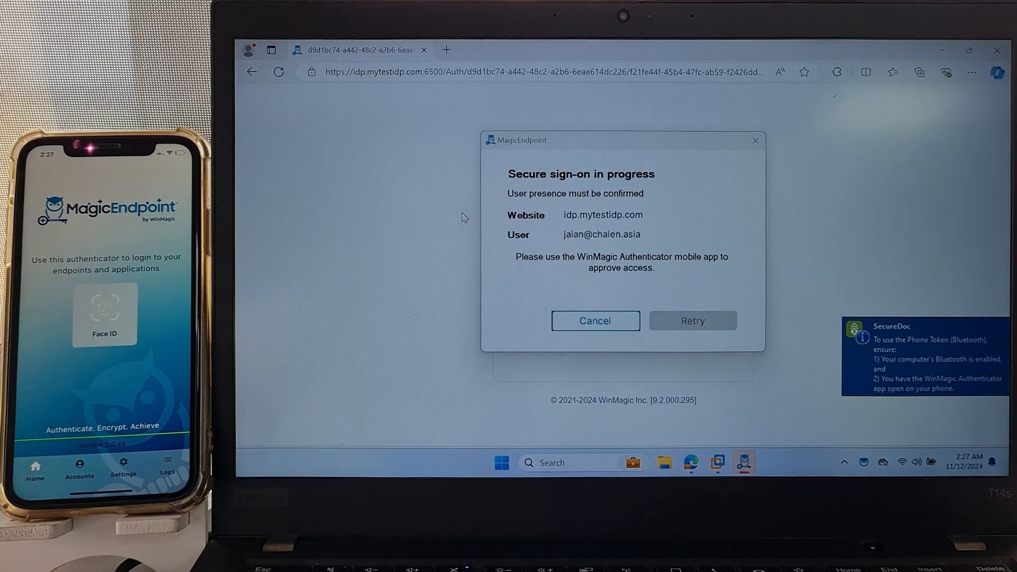
left_click(594, 320)
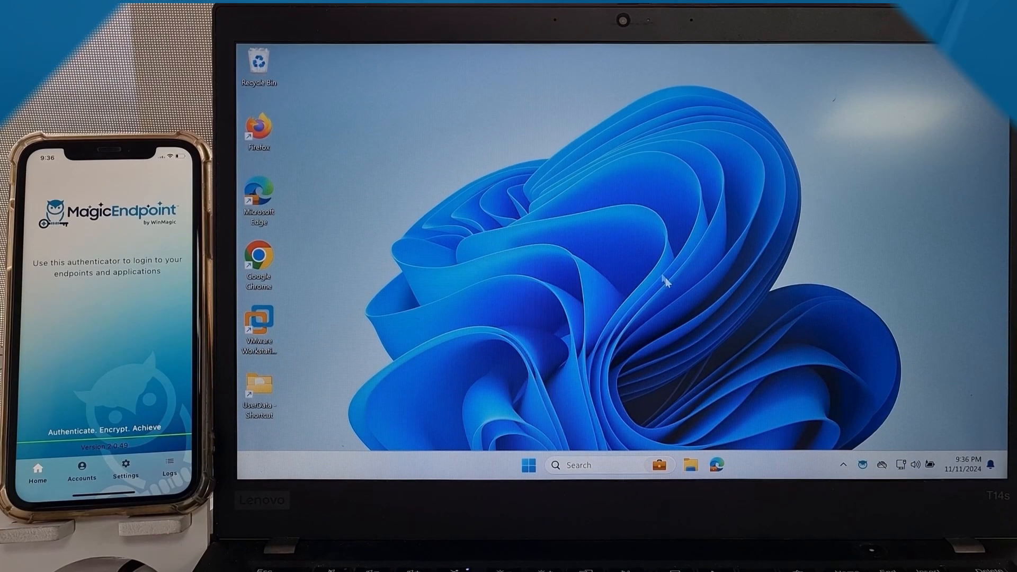
Launch Cisco AnyConnect and connect to wmdsra.winmagic.com/Test.
left_click(843, 465)
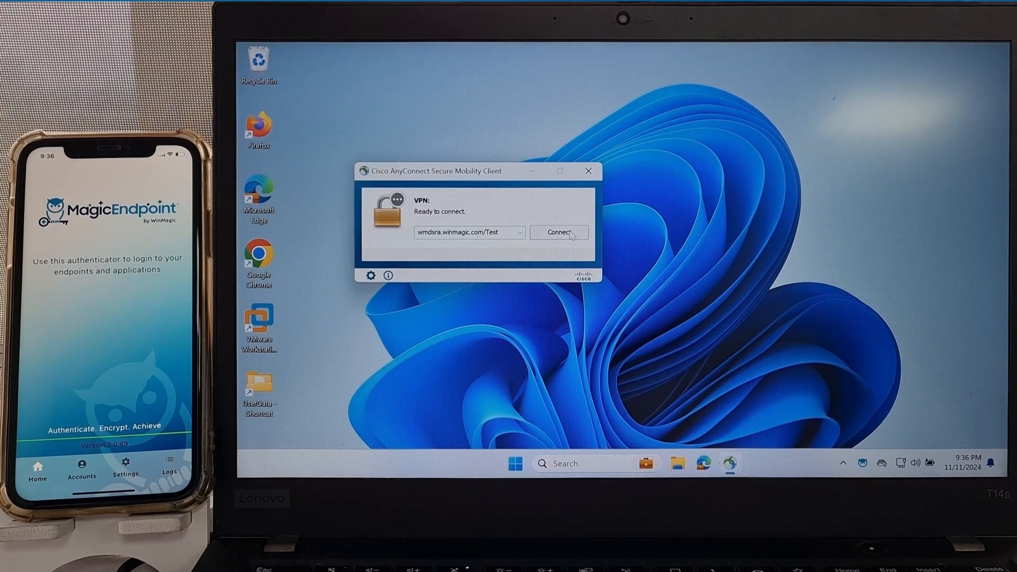
left_click(558, 232)
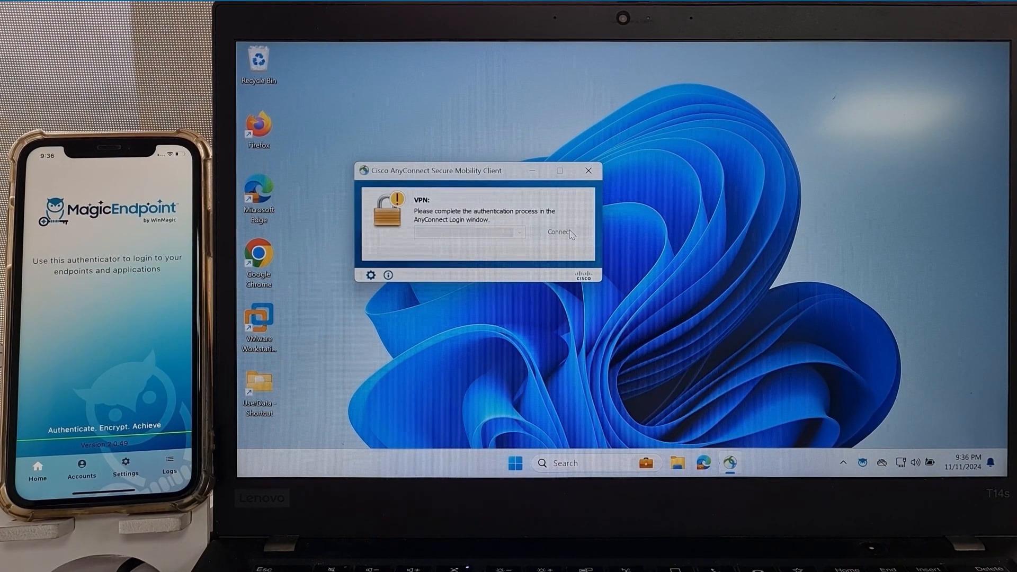
left_click(559, 232)
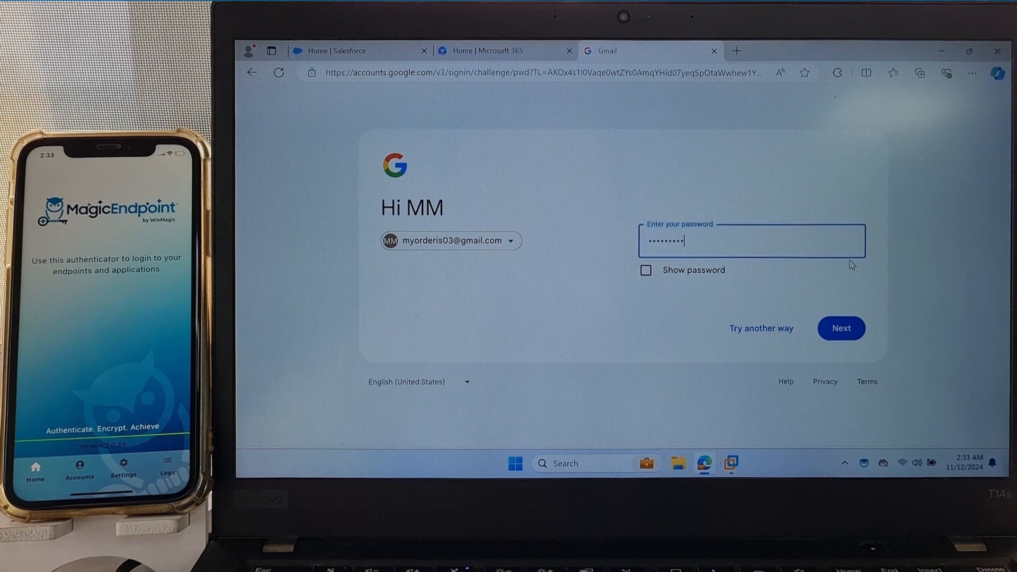
Submit the filled-in Gmail password with Next on the Google sign-in page.
left_click(841, 327)
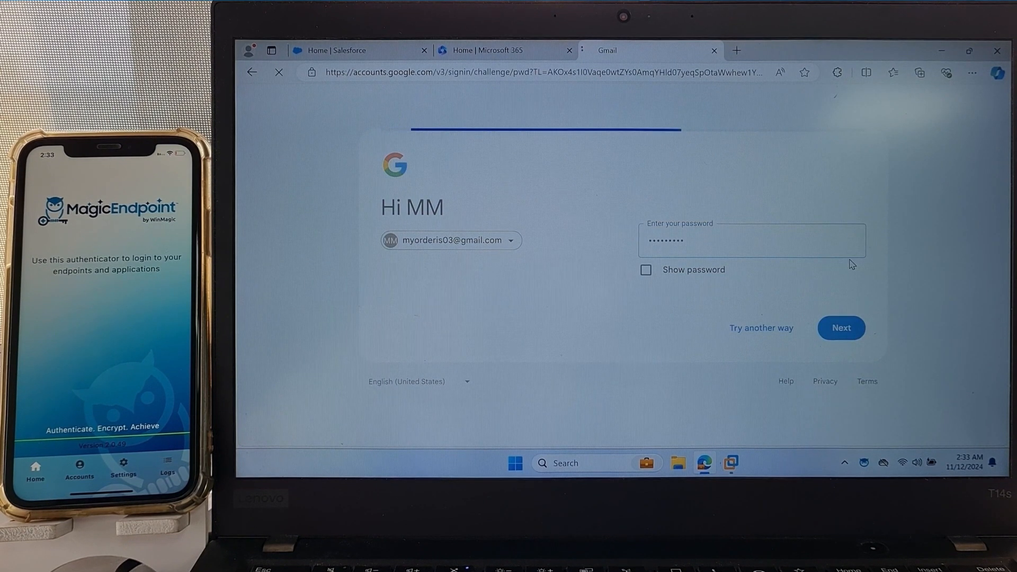
left_click(841, 328)
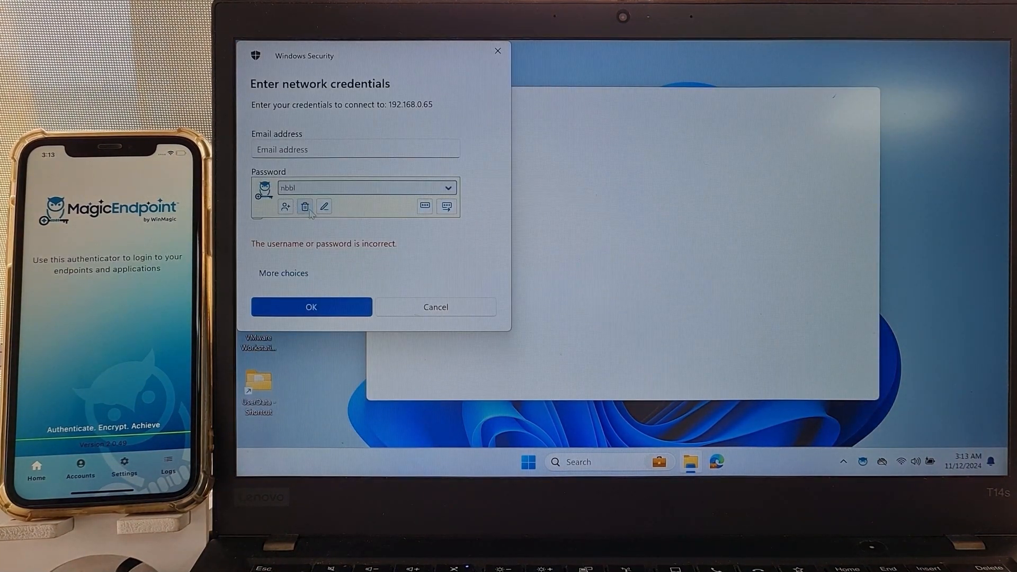
Choose the MagicEndpoint credential for the 192.168.0.65 network share.
left_click(310, 307)
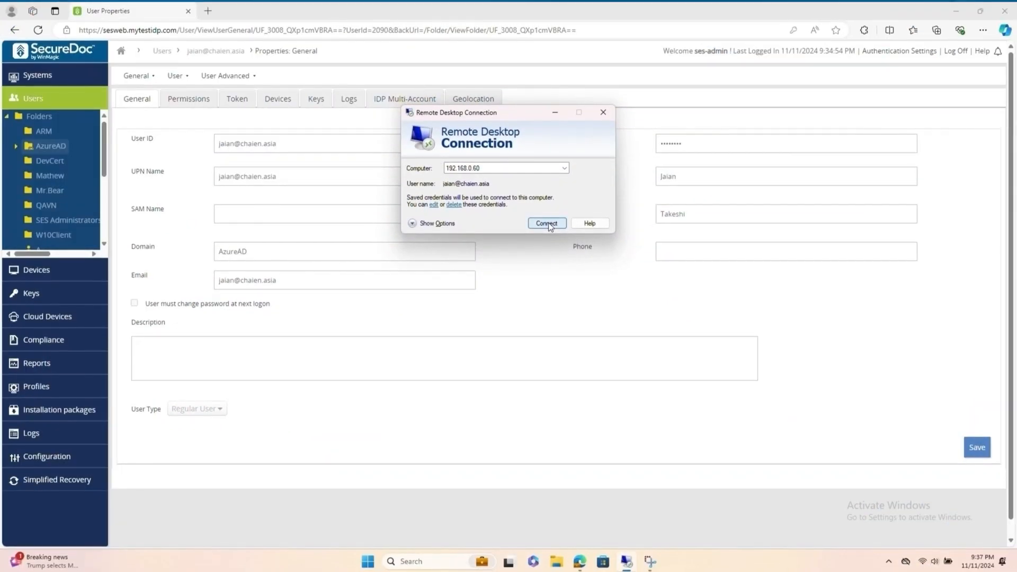
Connect the remote desktop to 192.168.0.60 and dismiss the MagicEndpoint logged-in notification.
left_click(547, 223)
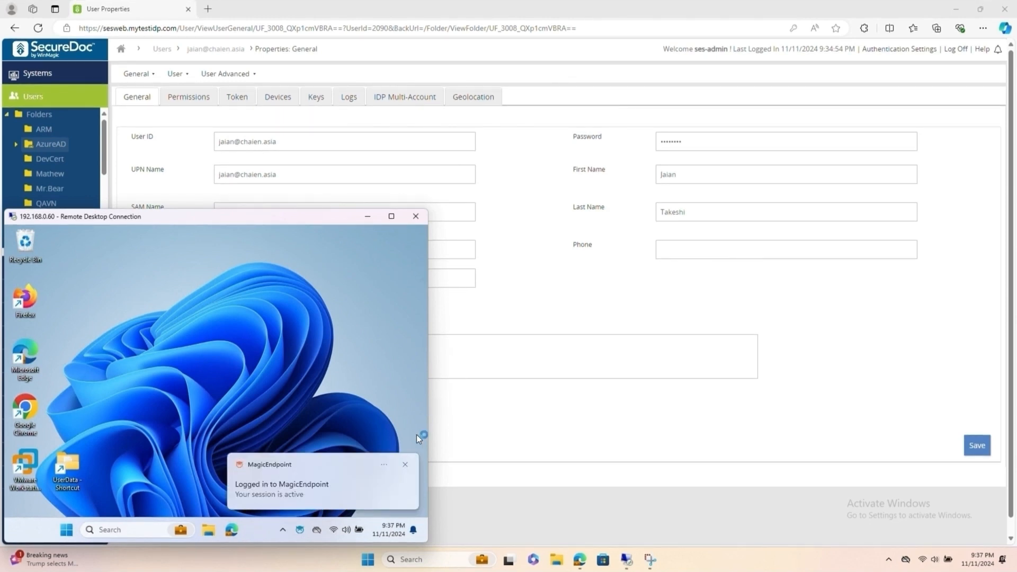
left_click(405, 465)
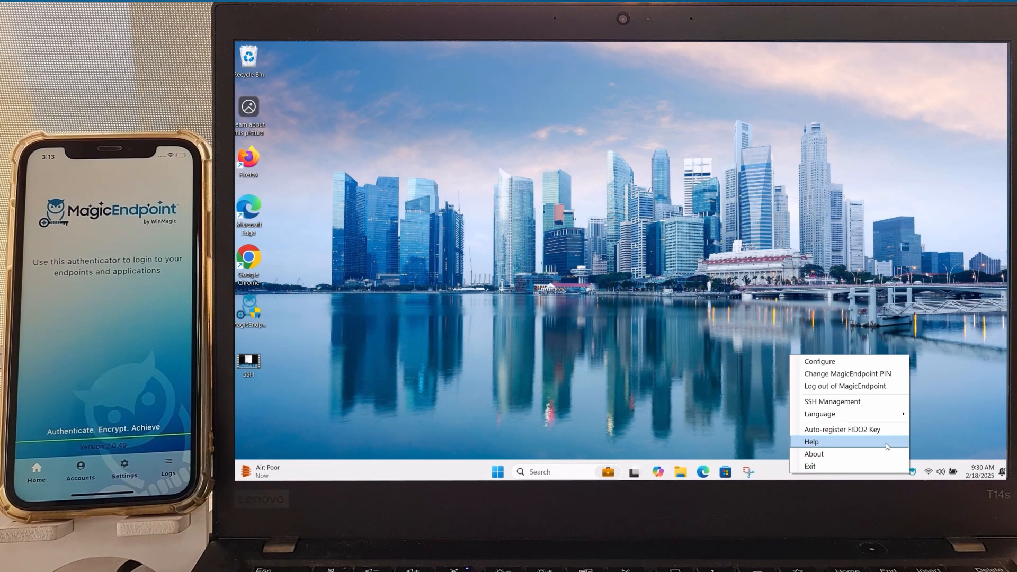
From SSH Management, log into the EC2 server entry as ec2-user.
left_click(833, 401)
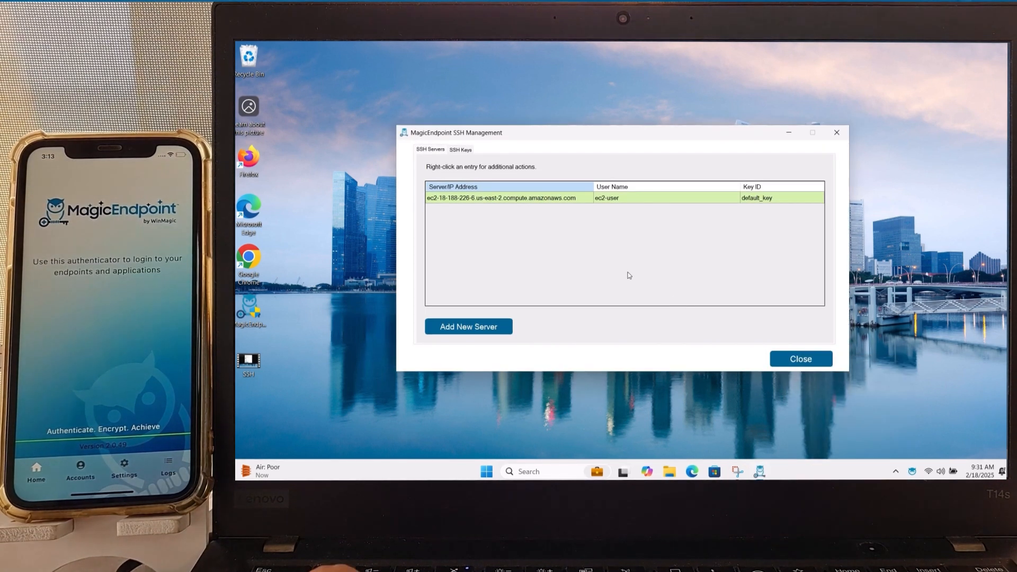
right_click(506, 198)
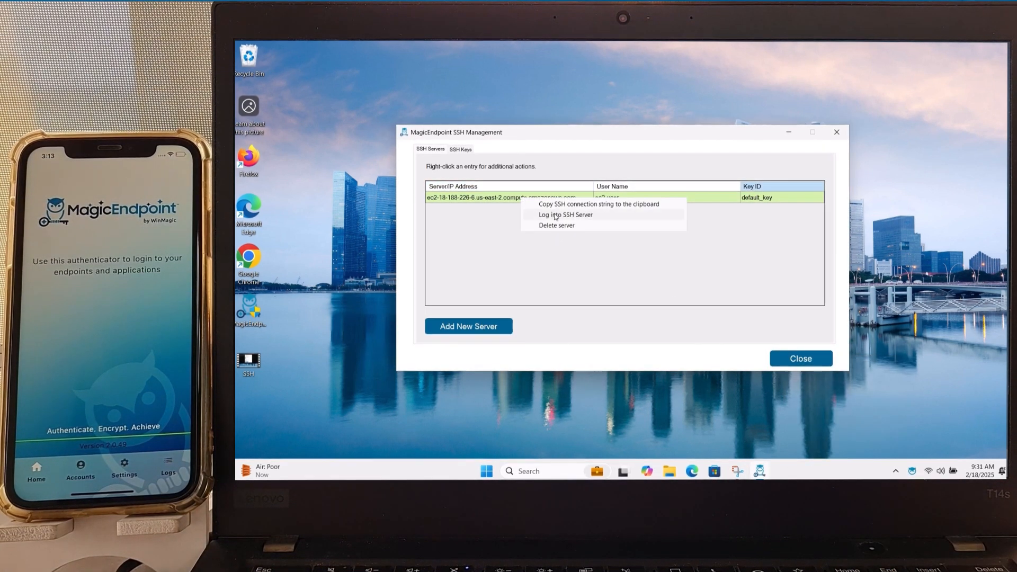
left_click(565, 215)
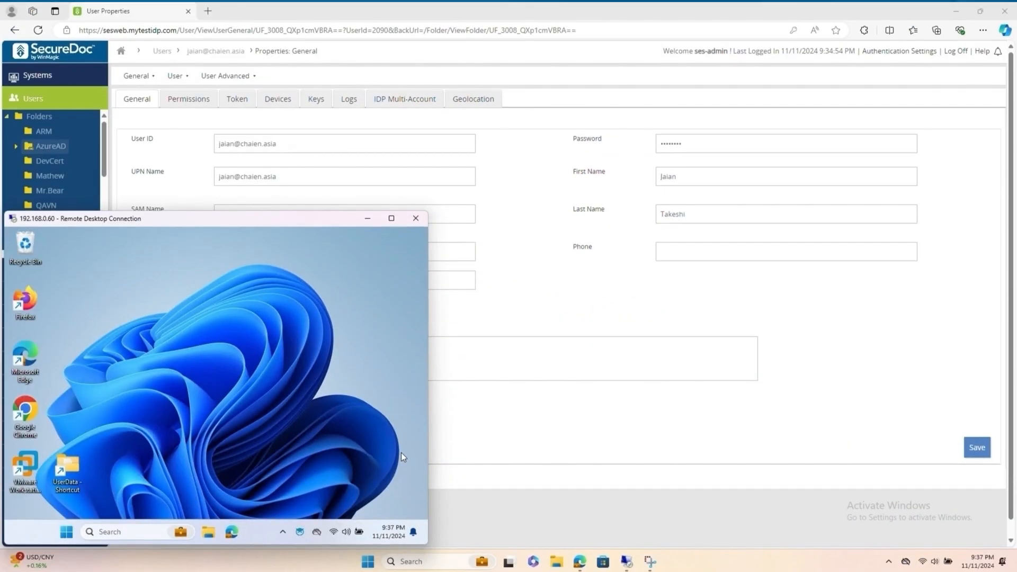
View LAPTOP-T14S's Users tab, then its MagicEndpoint registered-account details.
left_click(473, 97)
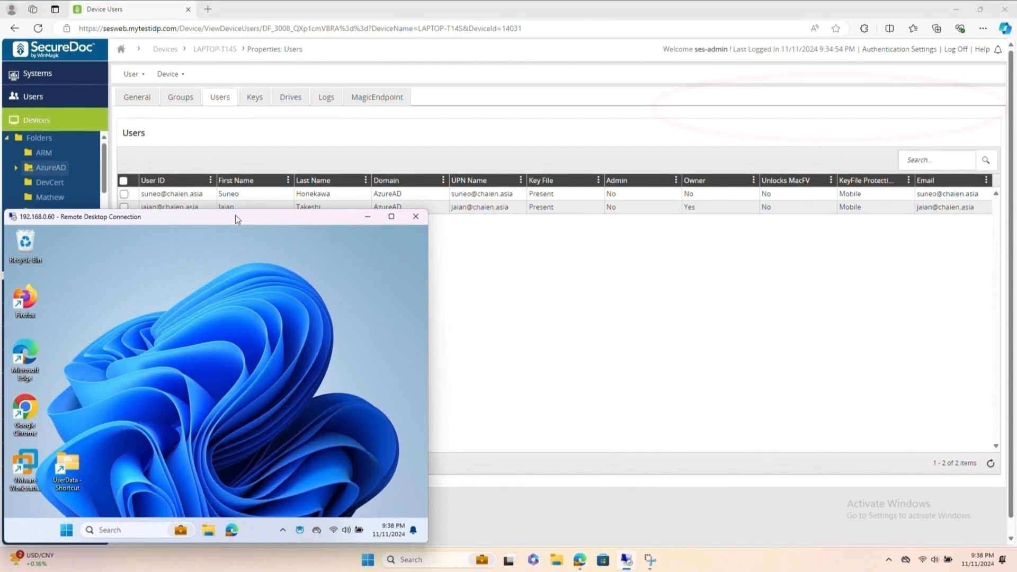
left_click(376, 96)
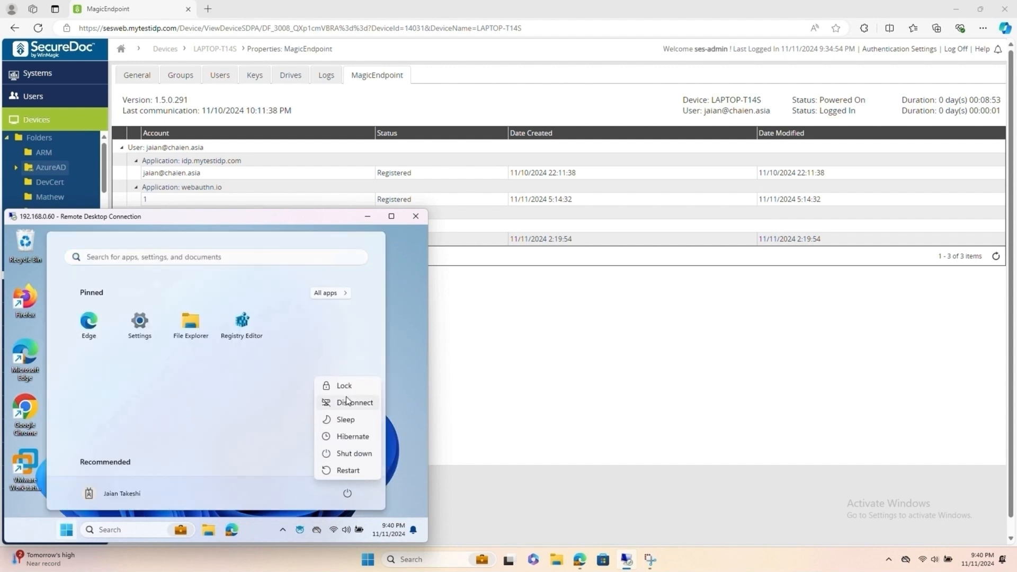
Lock the remote laptop's session and return to the SecureDoc Logon screen.
left_click(343, 386)
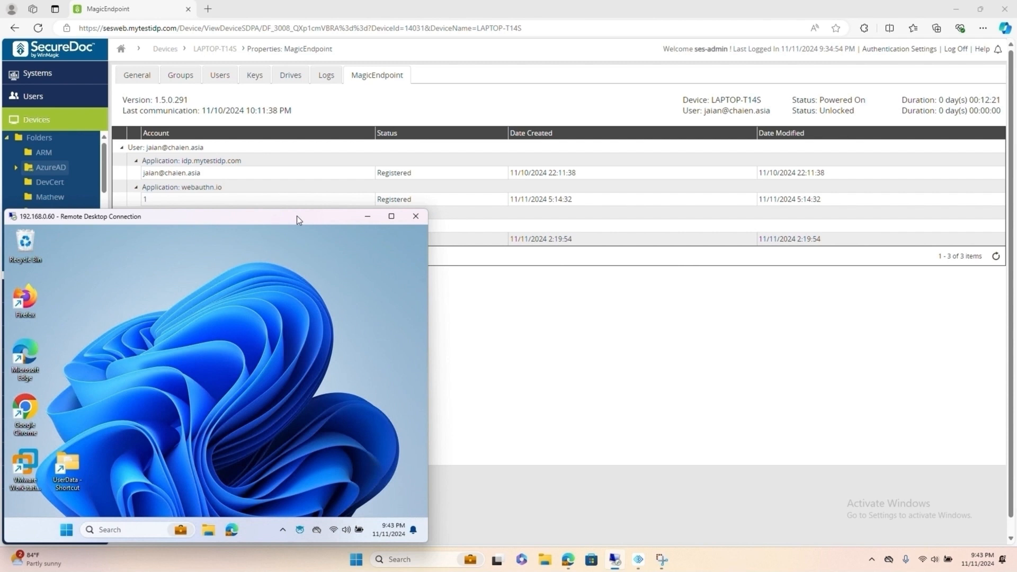
left_click(66, 530)
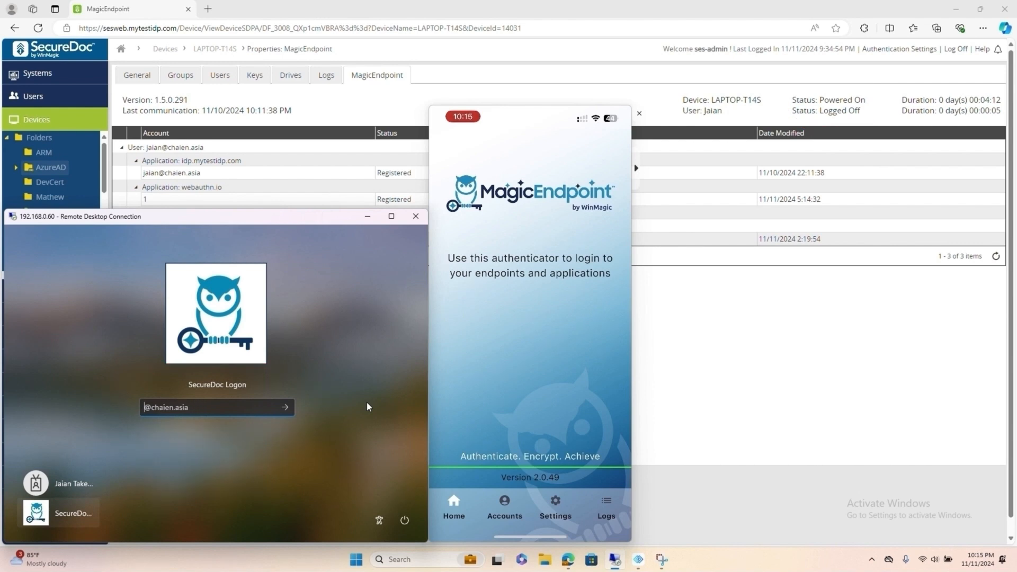
Submit the username at the SecureDoc Logon screen to trigger the phone token prompt.
left_click(284, 407)
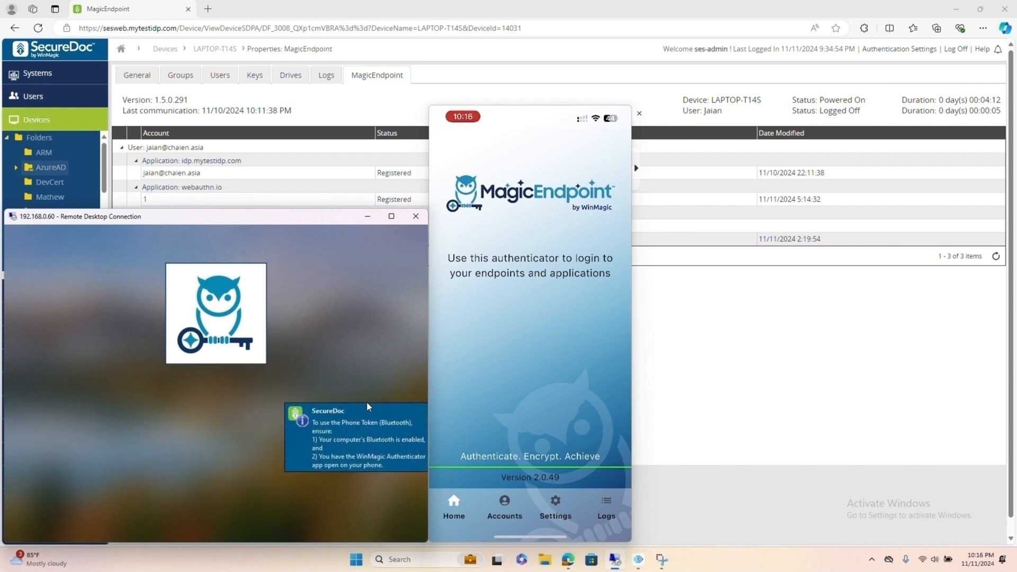